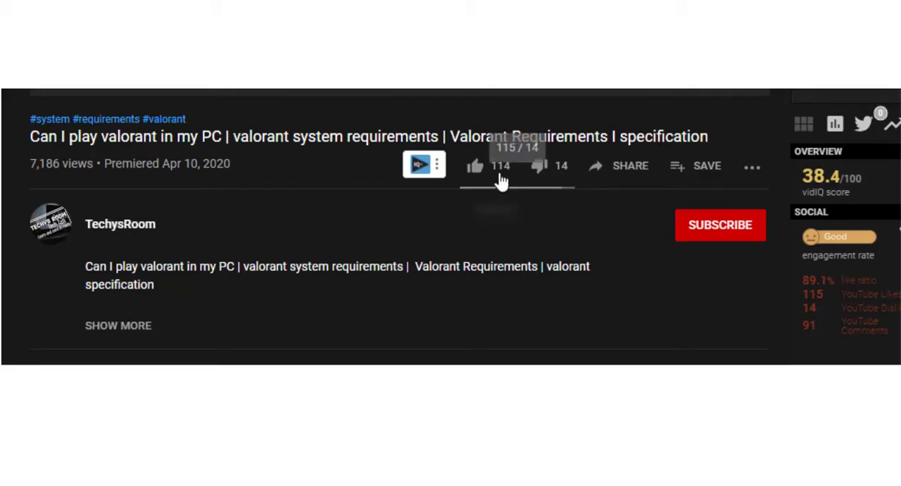
# Like the video to raise its count to 115 and subscribe to the channel.
pyautogui.click(475, 166)
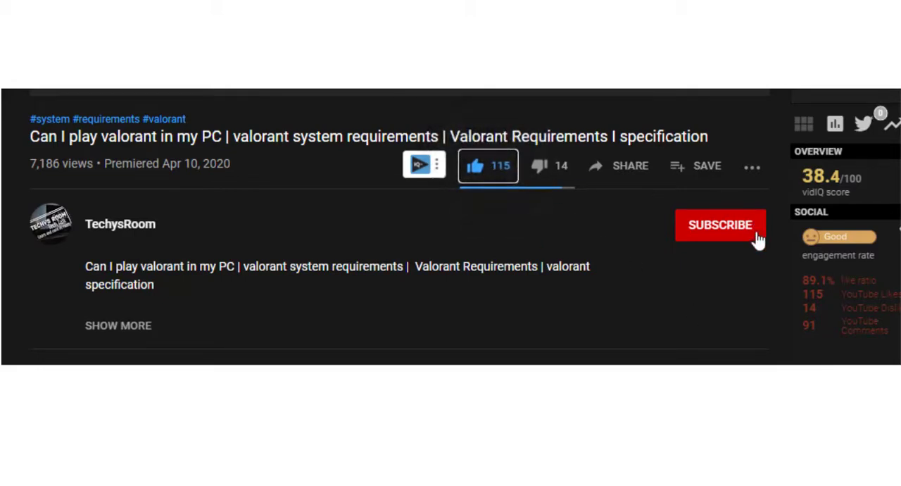
pyautogui.click(719, 226)
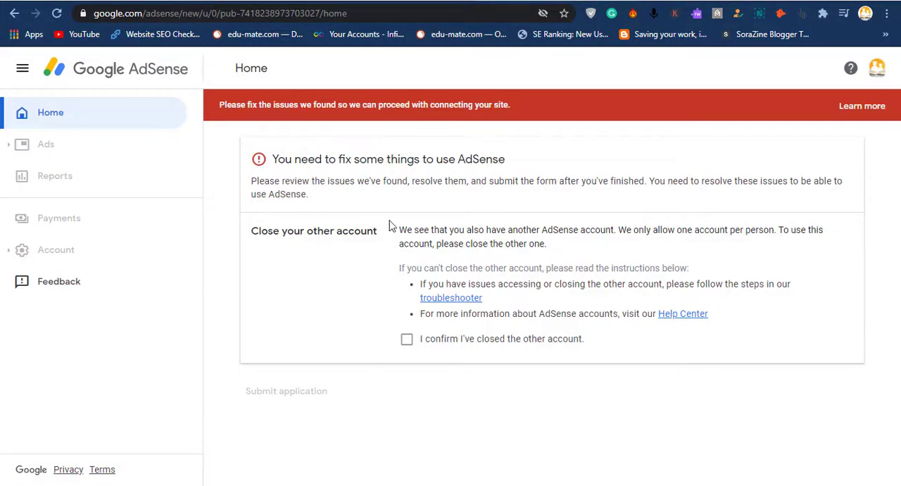
pyautogui.moveTo(882, 77)
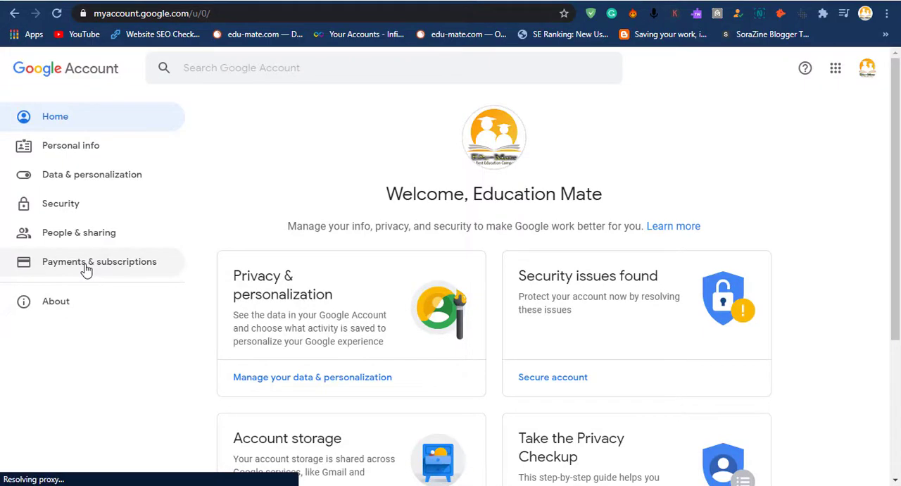
# Go from Payments & subscriptions to Manage payment methods in the payments center.
pyautogui.click(98, 262)
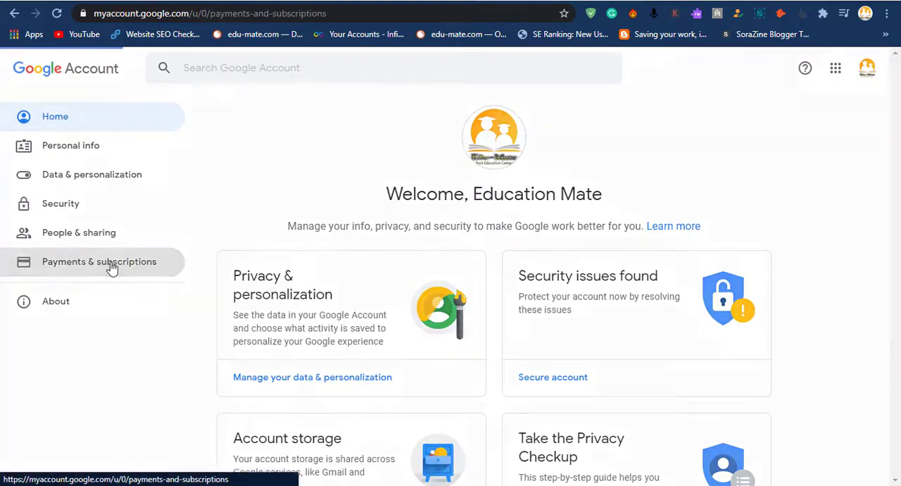
pyautogui.click(99, 261)
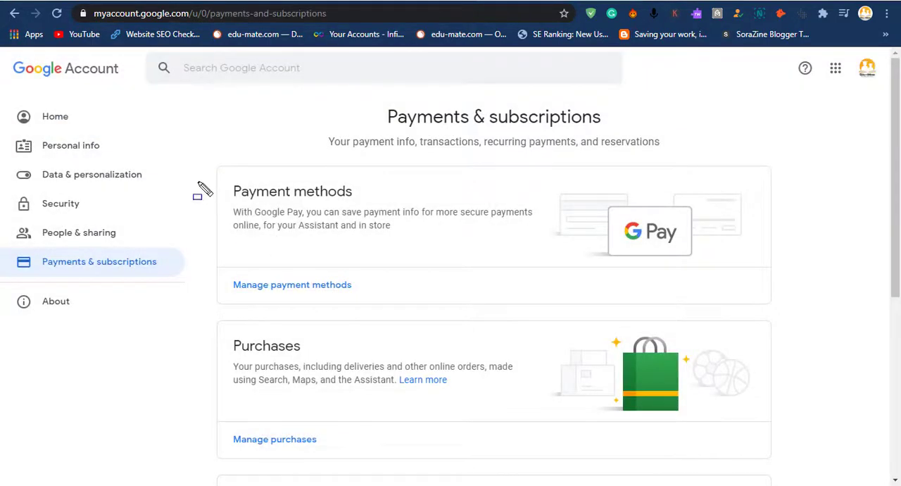
pyautogui.moveTo(279, 295)
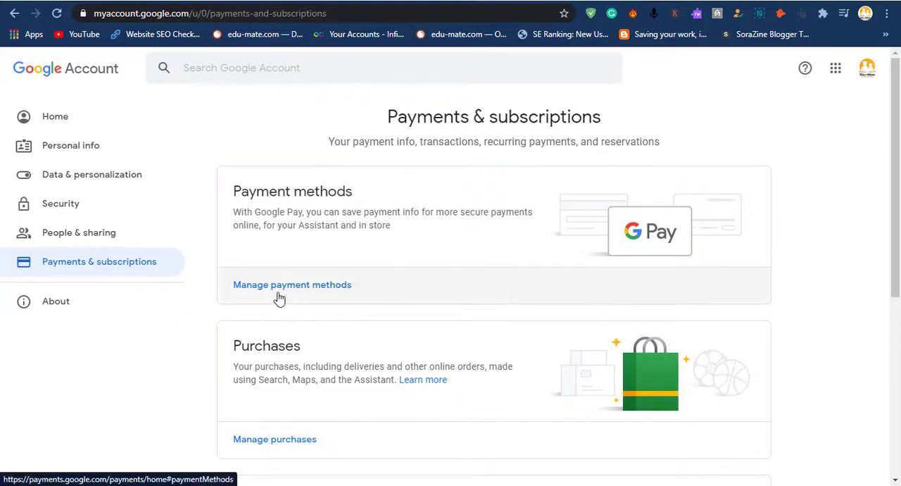
pyautogui.click(291, 285)
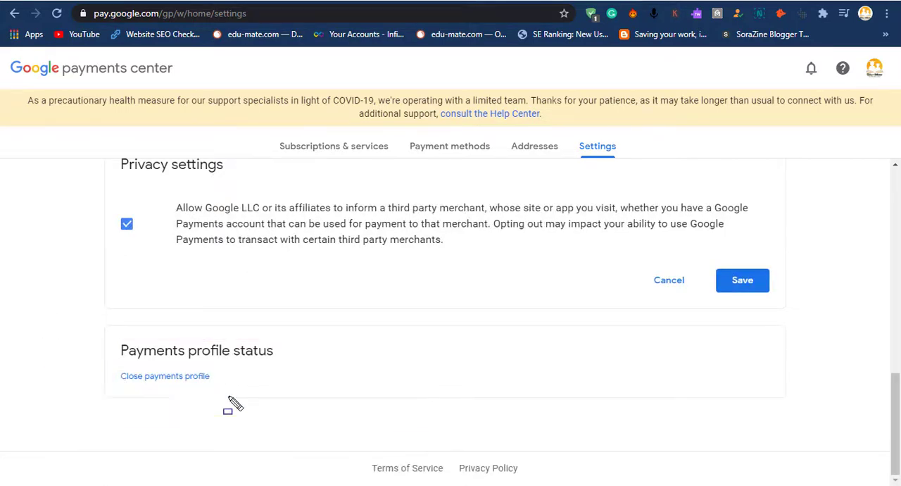
# Begin closing the payments profile and review the closure details.
pyautogui.click(165, 374)
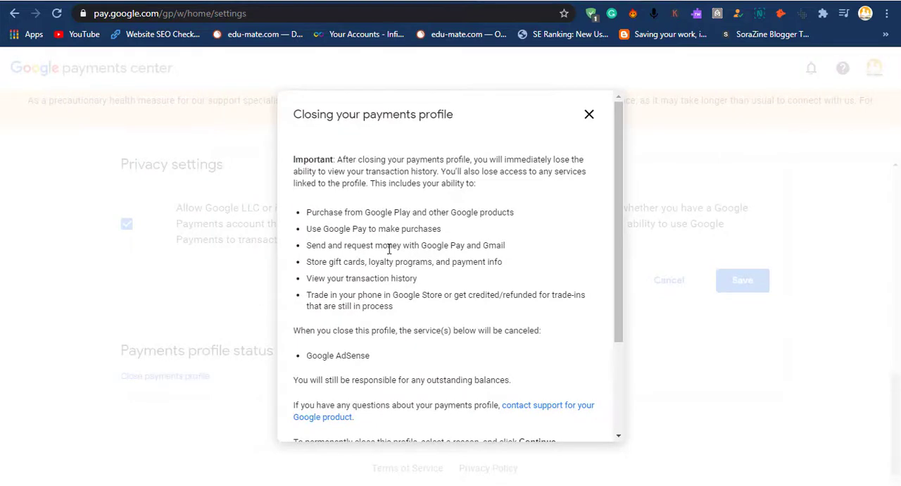
pyautogui.scroll(-3)
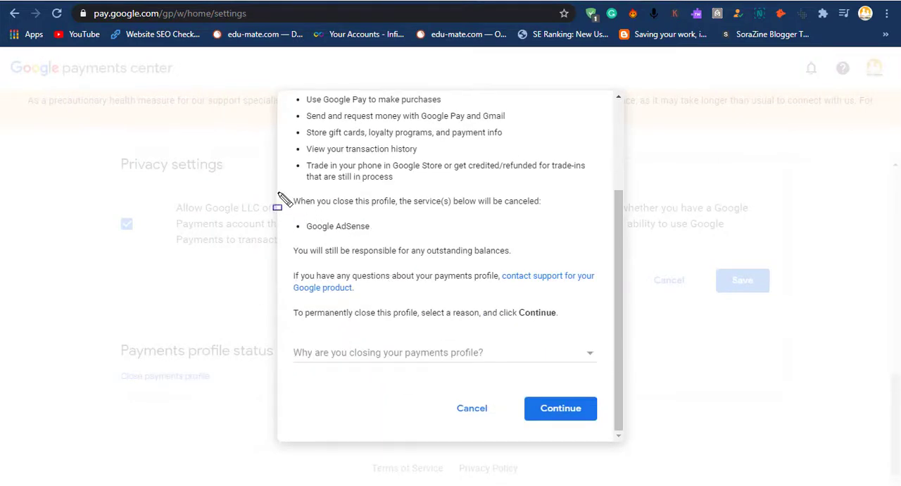
pyautogui.moveTo(279, 197); pyautogui.dragTo(552, 270)
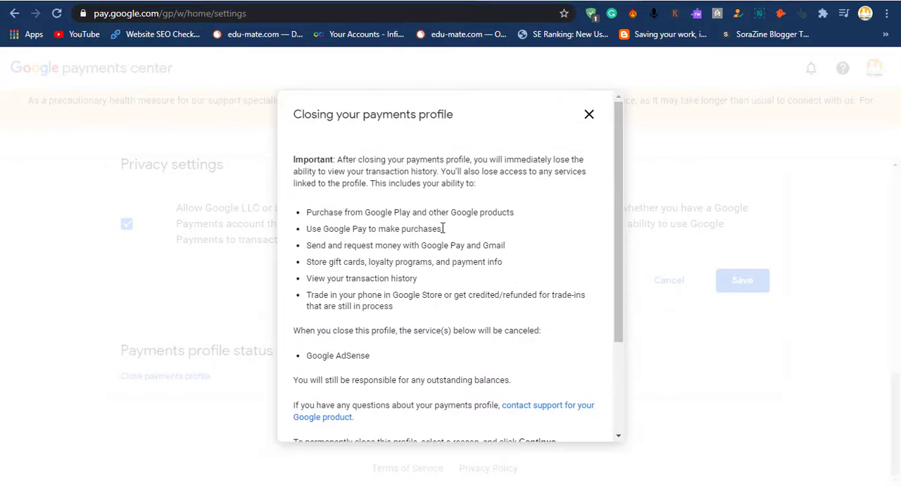
pyautogui.moveTo(361, 307)
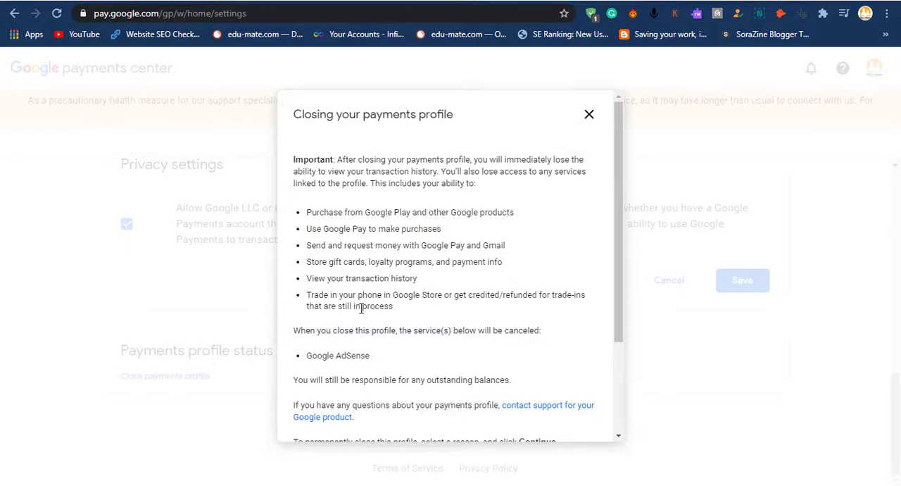
pyautogui.scroll(-3)
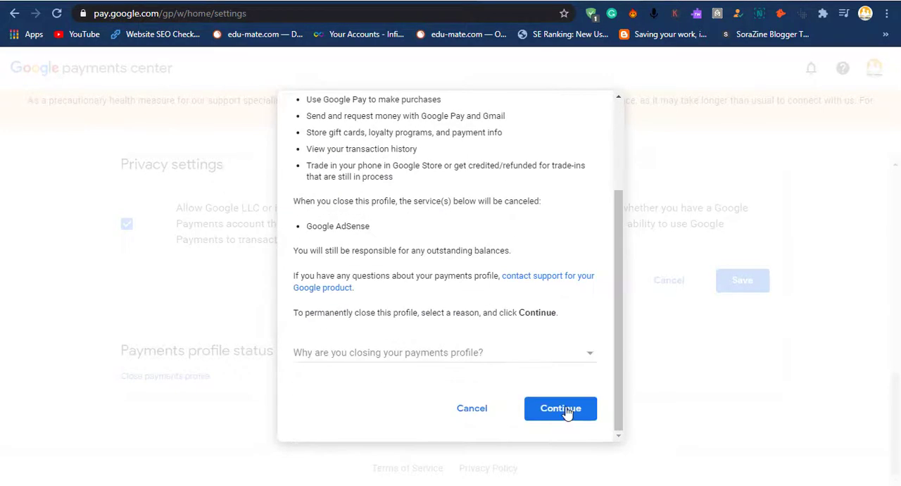
# Choose 'I don't need this profile anymore' as the reason and confirm closing the profile.
pyautogui.click(444, 352)
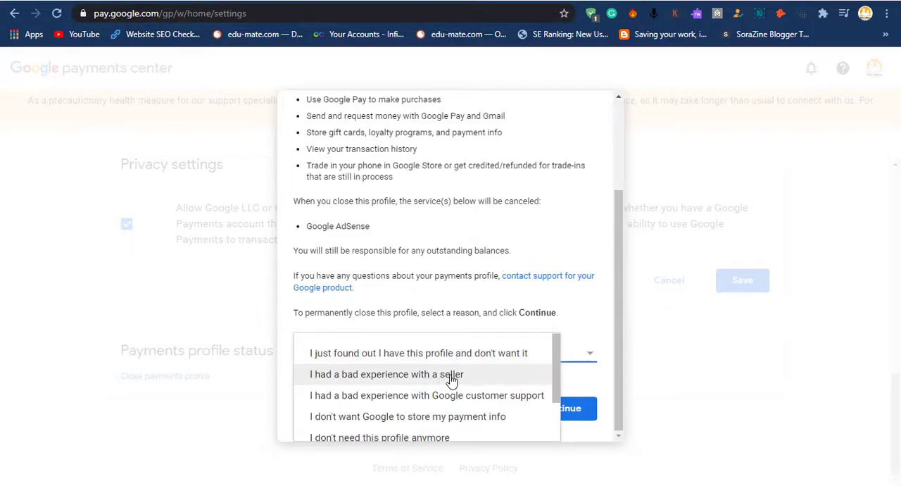
pyautogui.click(380, 436)
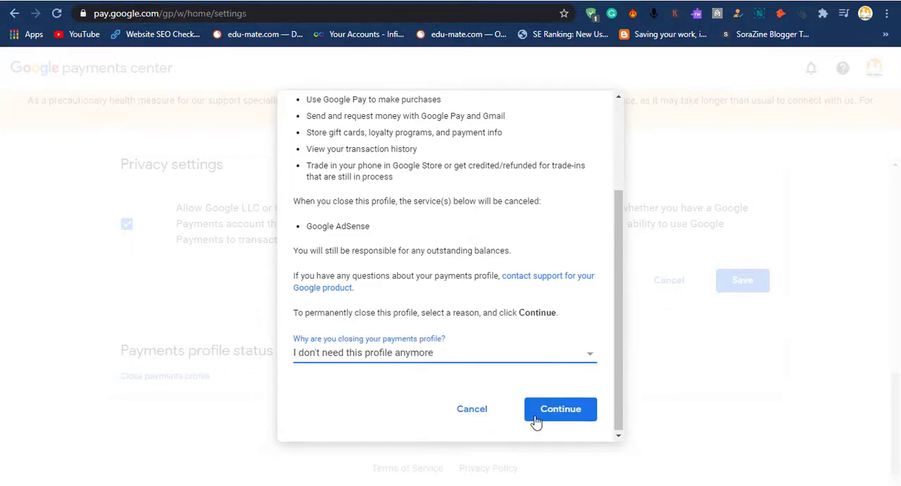
pyautogui.click(560, 408)
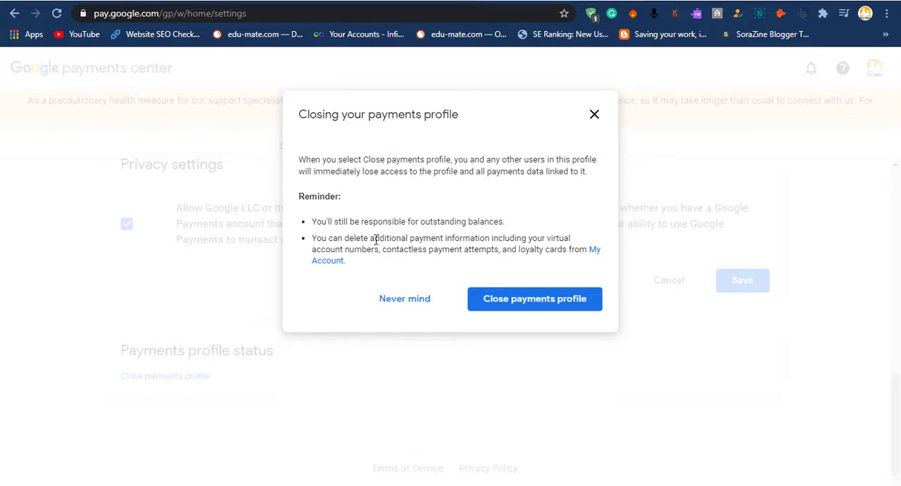
pyautogui.moveTo(535, 298)
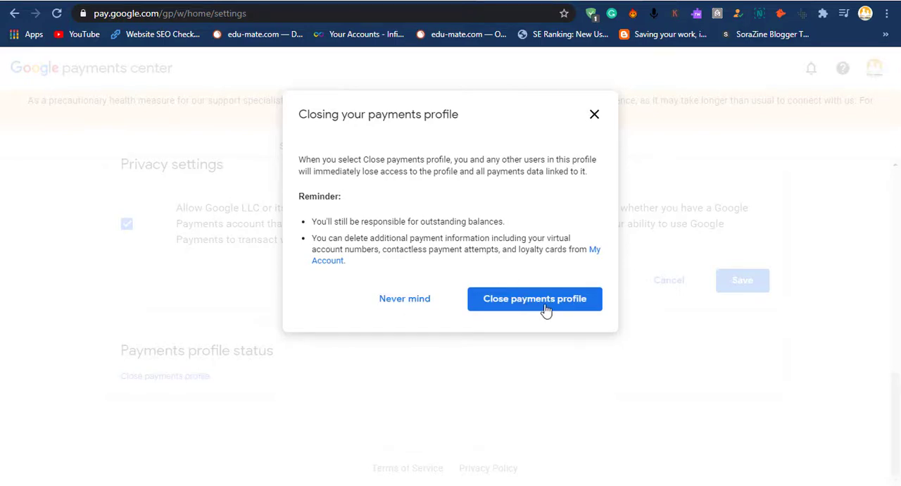
pyautogui.click(535, 298)
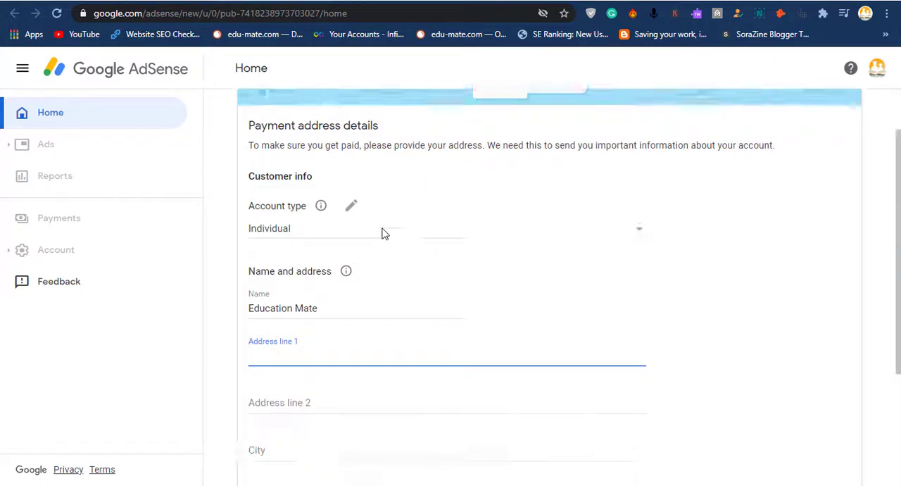
# Scroll the AdSense home to view the fresh Payment address details form.
pyautogui.scroll(-3)
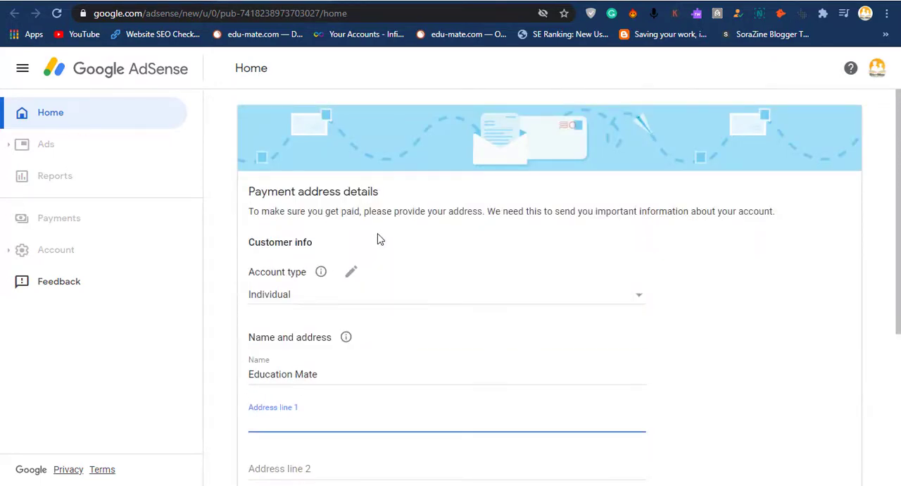
pyautogui.moveTo(352, 273)
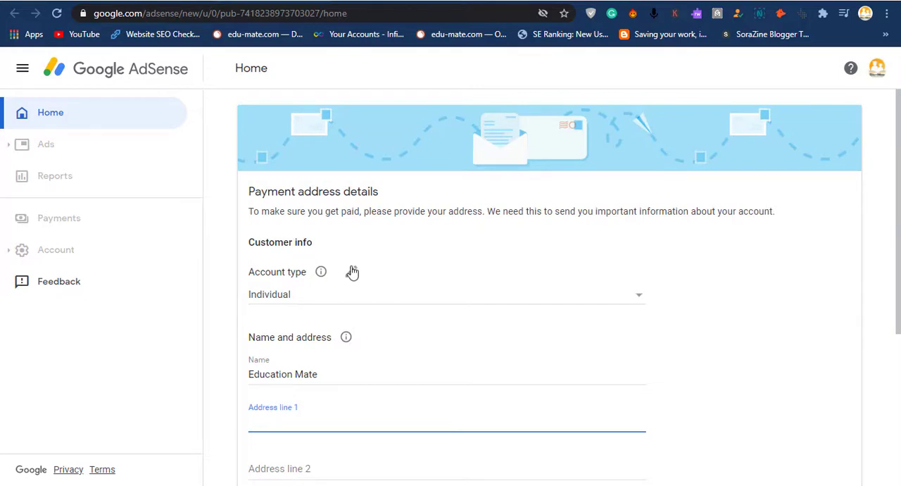